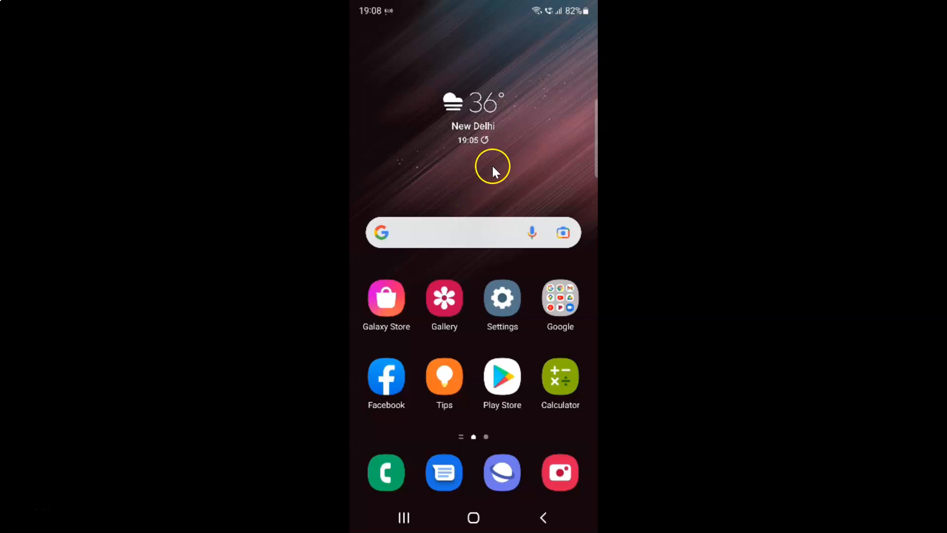
pyautogui.moveTo(497, 163)
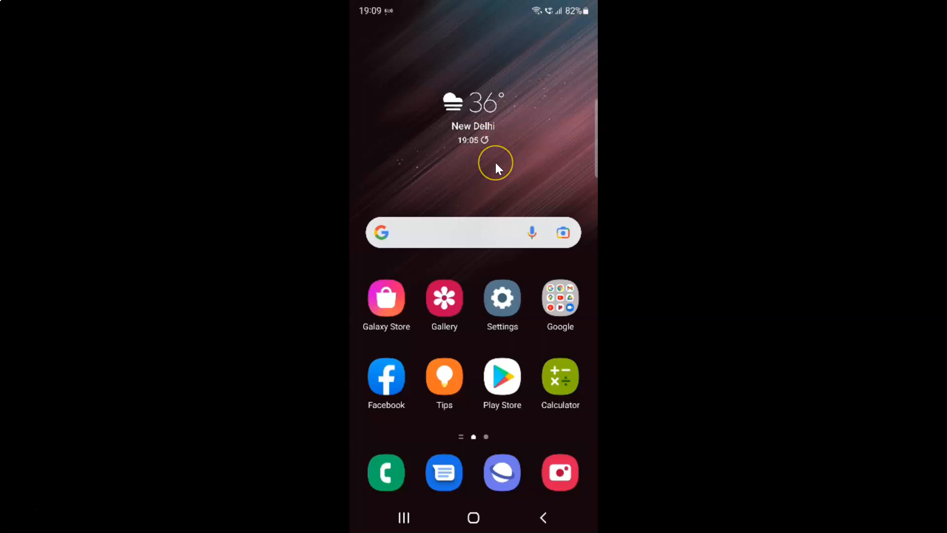
pyautogui.moveTo(515, 286)
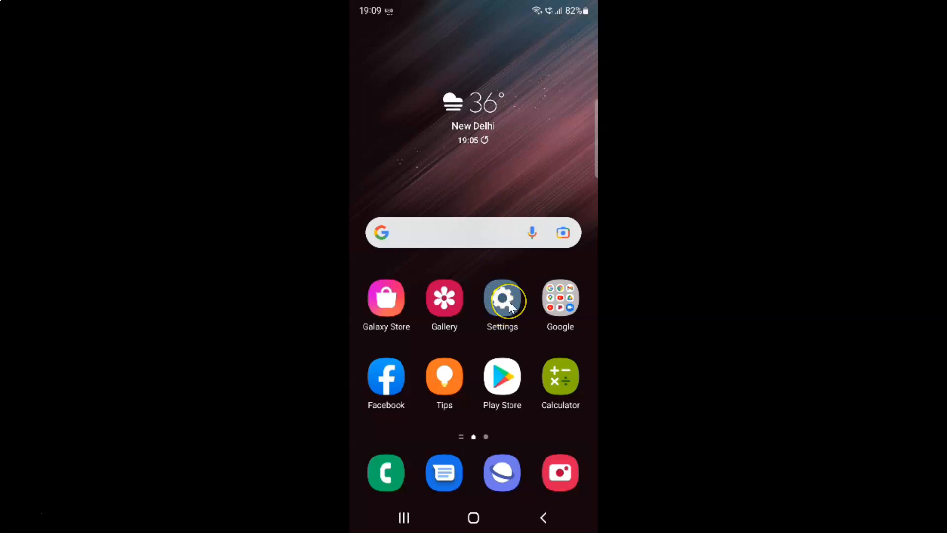
# From the device Settings, reach the General management page listing Reset and Passwords
pyautogui.click(503, 298)
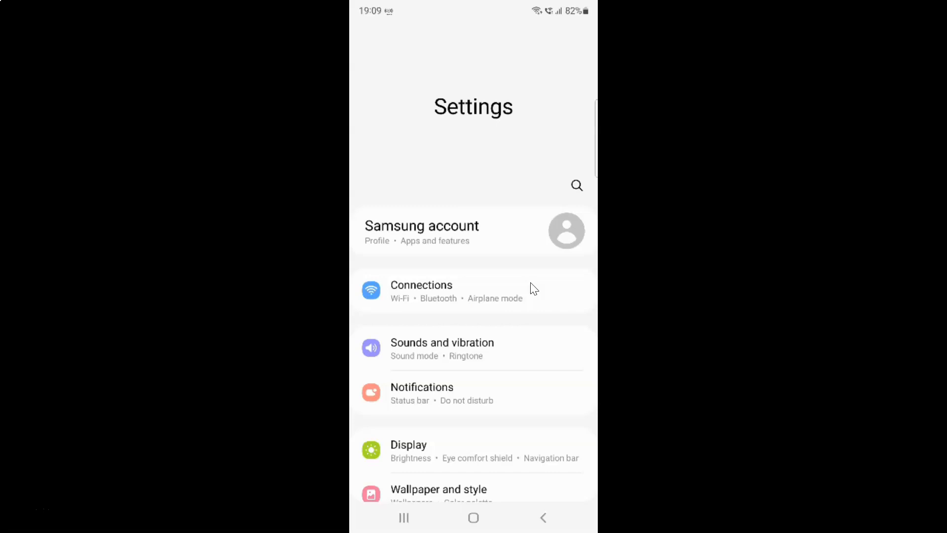
pyautogui.scroll(-3)
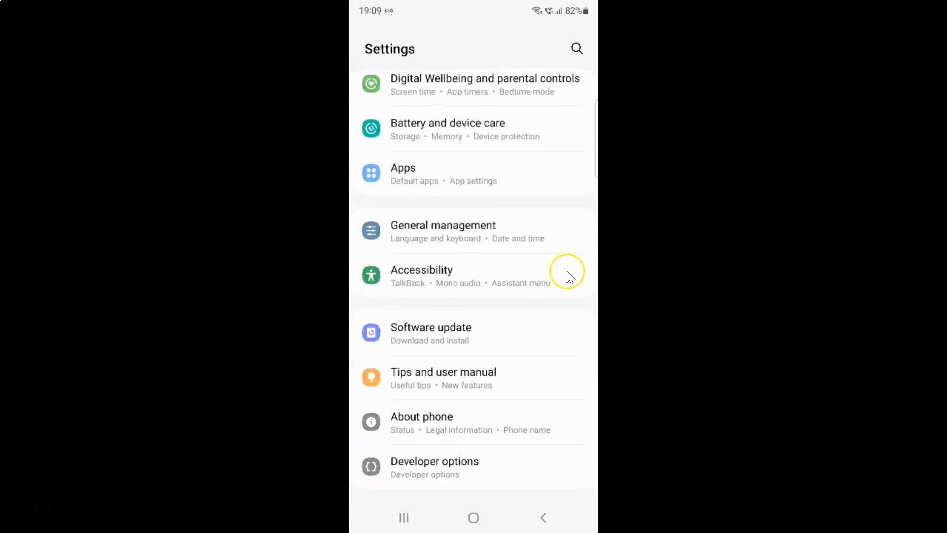
pyautogui.moveTo(466, 230)
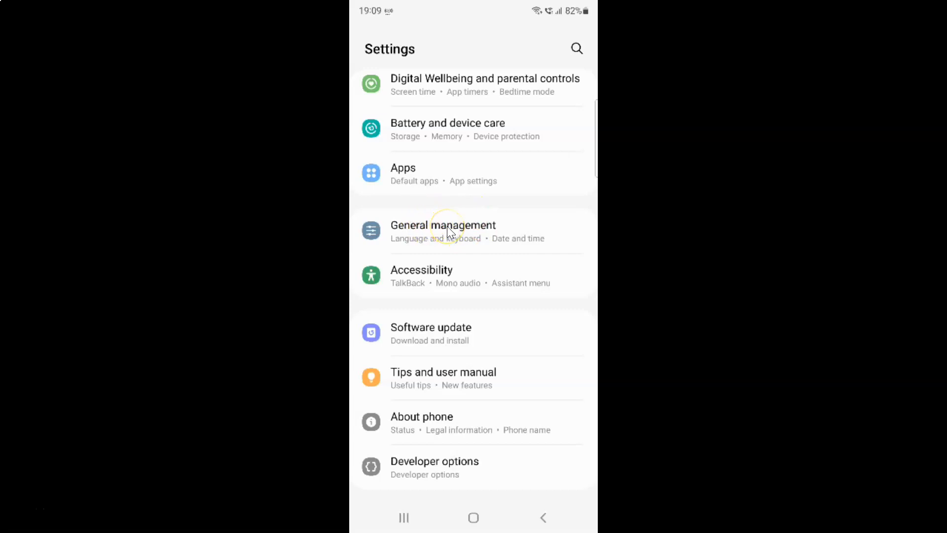
pyautogui.click(443, 230)
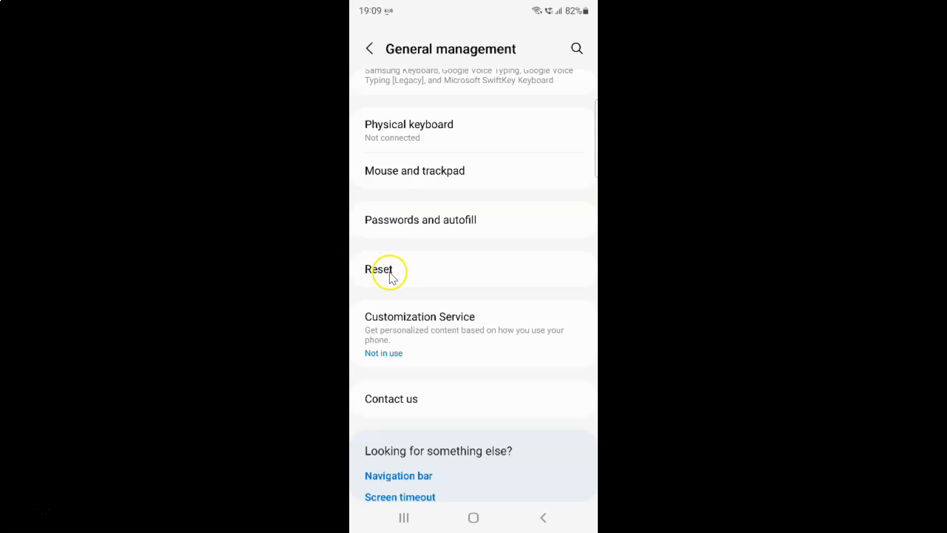
# Reach the Reset page listing reset all, network, accessibility and factory options
pyautogui.click(380, 270)
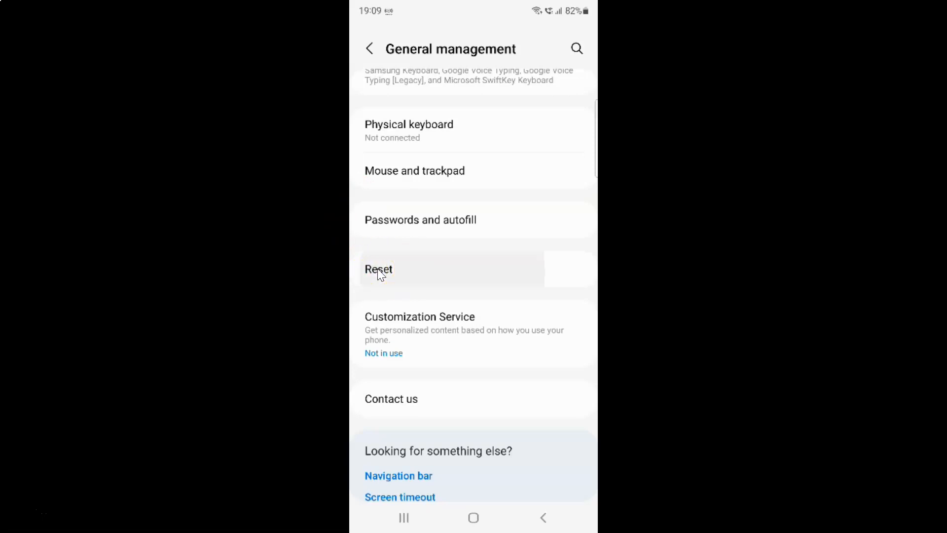
pyautogui.click(379, 270)
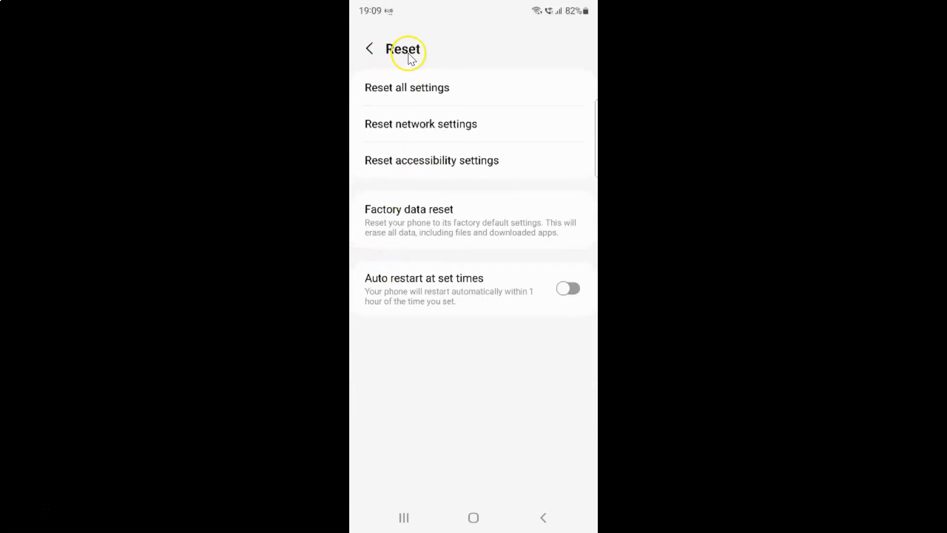
pyautogui.moveTo(506, 205)
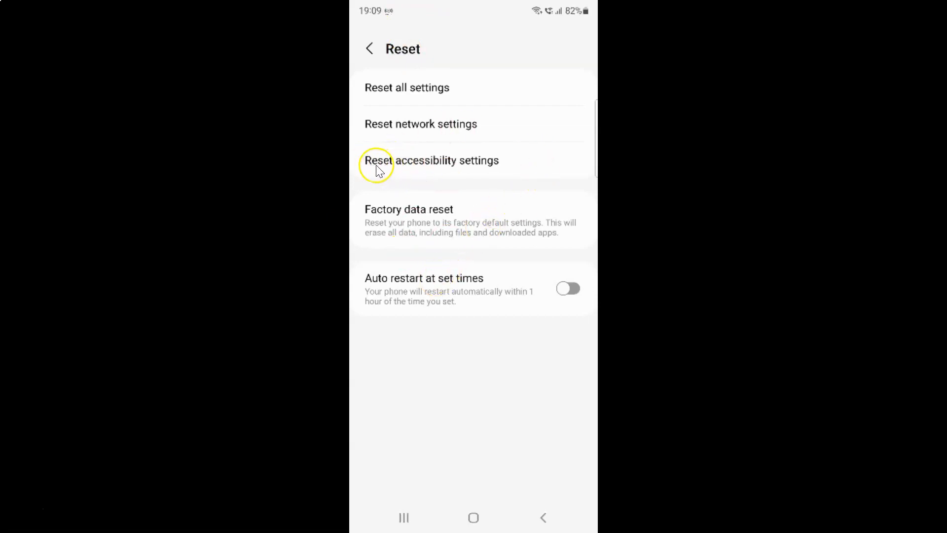
pyautogui.moveTo(499, 166)
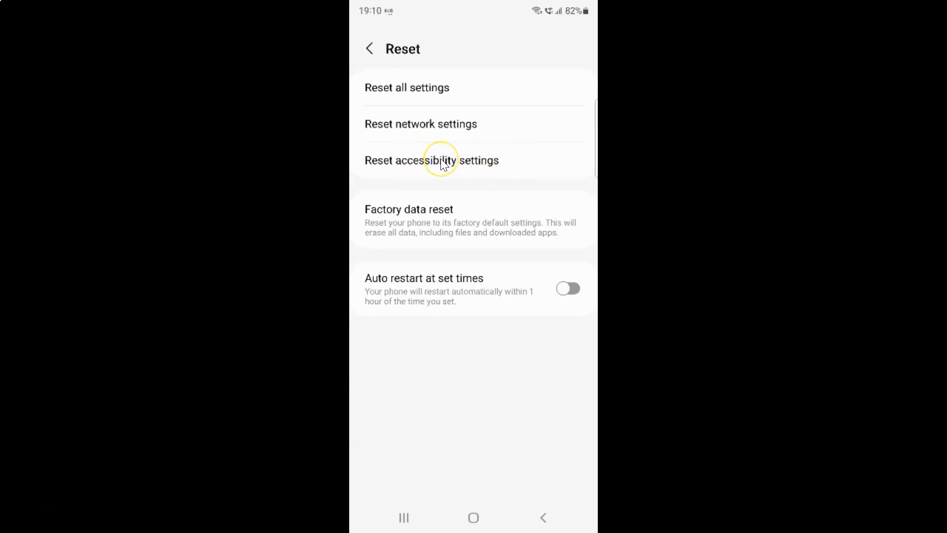
# Reach the Reset accessibility settings page explaining what will be reset
pyautogui.click(432, 160)
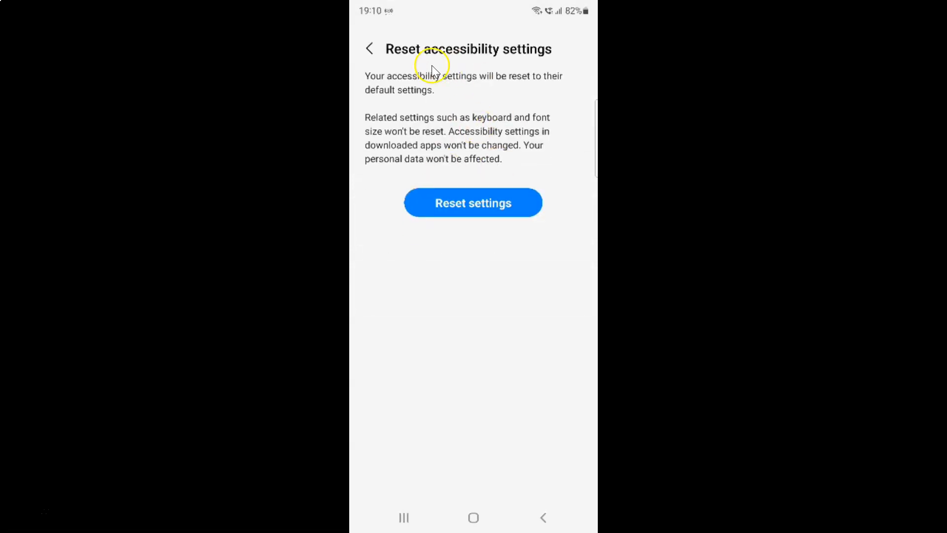
pyautogui.moveTo(551, 55)
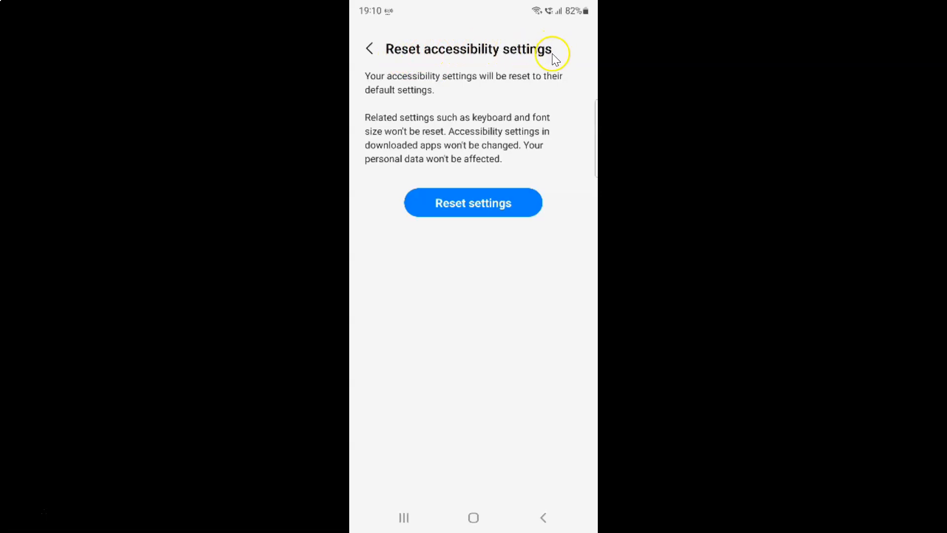
pyautogui.moveTo(472, 135)
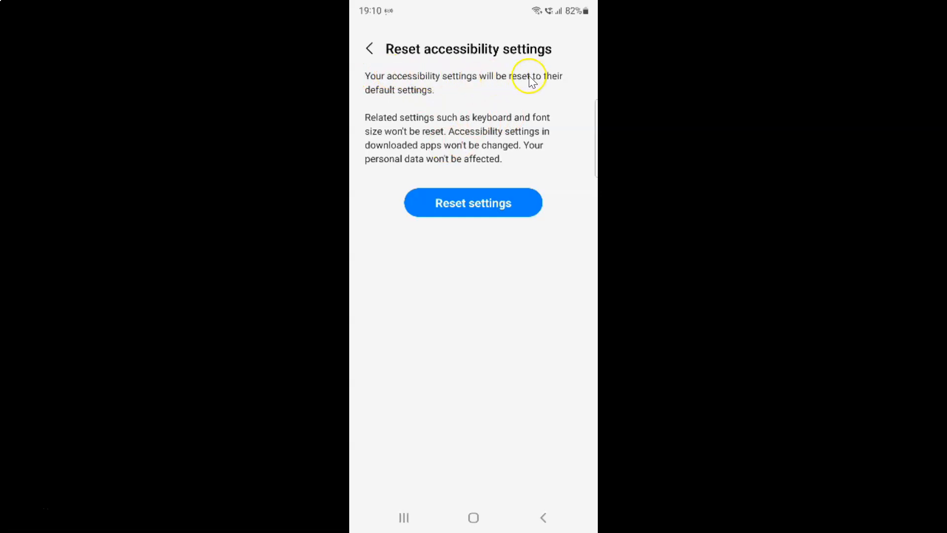
pyautogui.moveTo(438, 94)
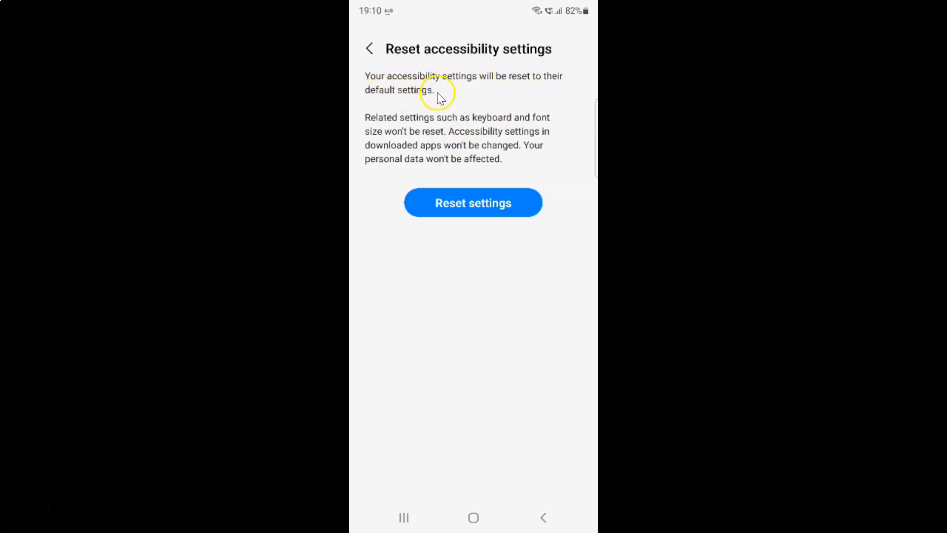
pyautogui.moveTo(468, 127)
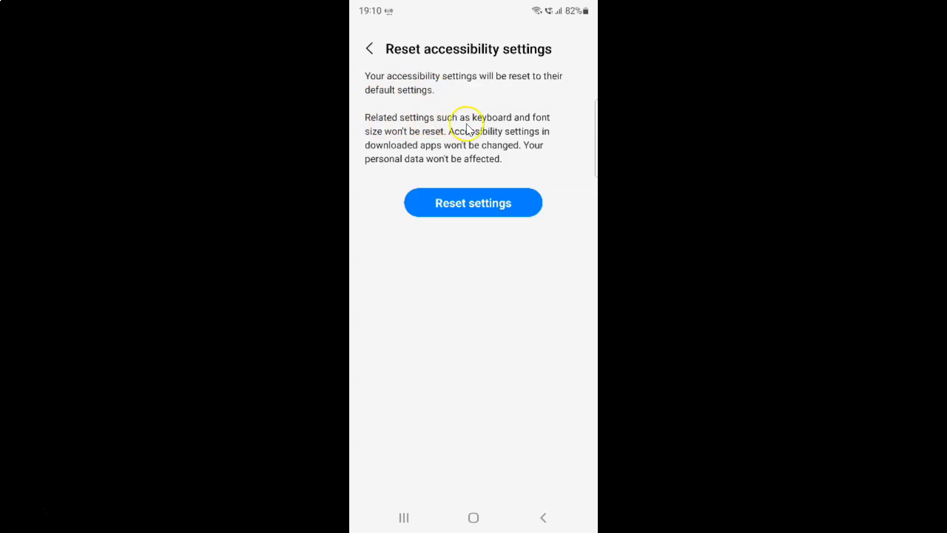
pyautogui.moveTo(396, 143)
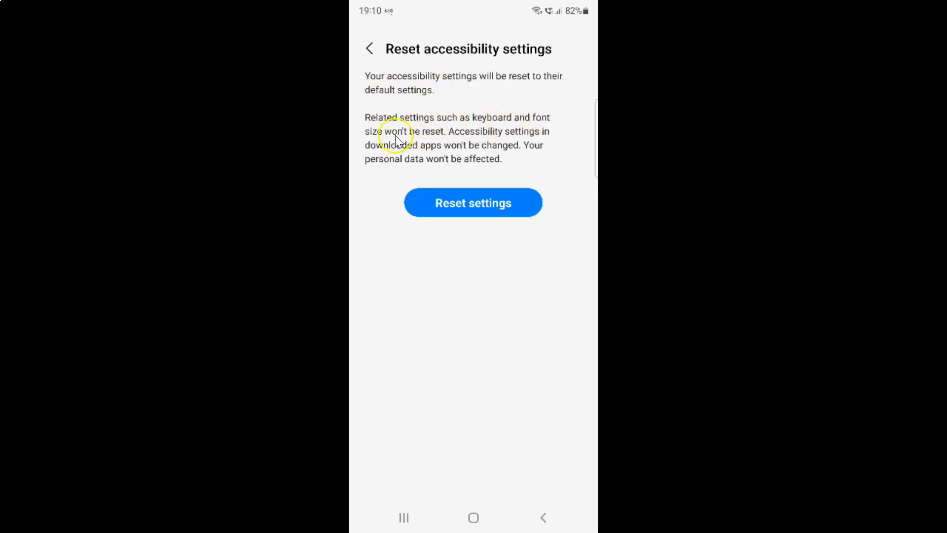
pyautogui.moveTo(459, 138)
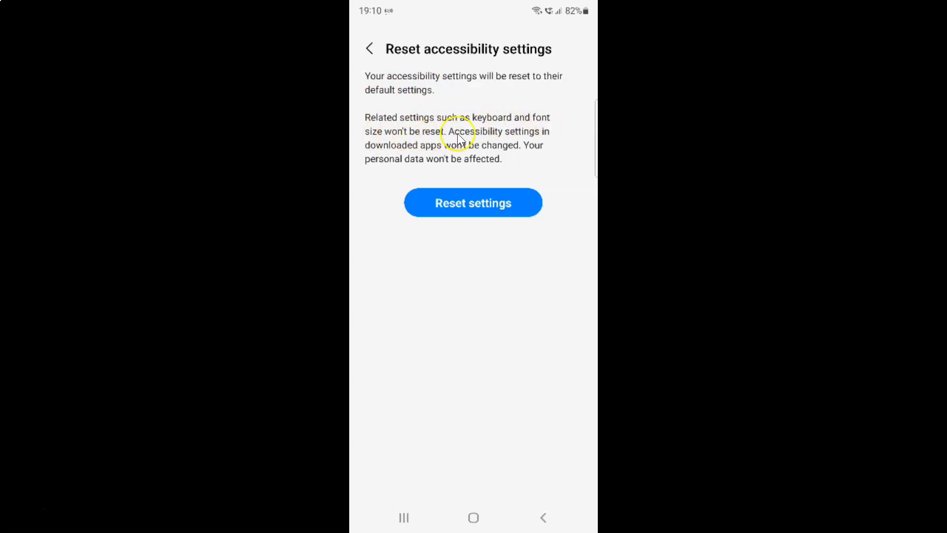
pyautogui.moveTo(400, 150)
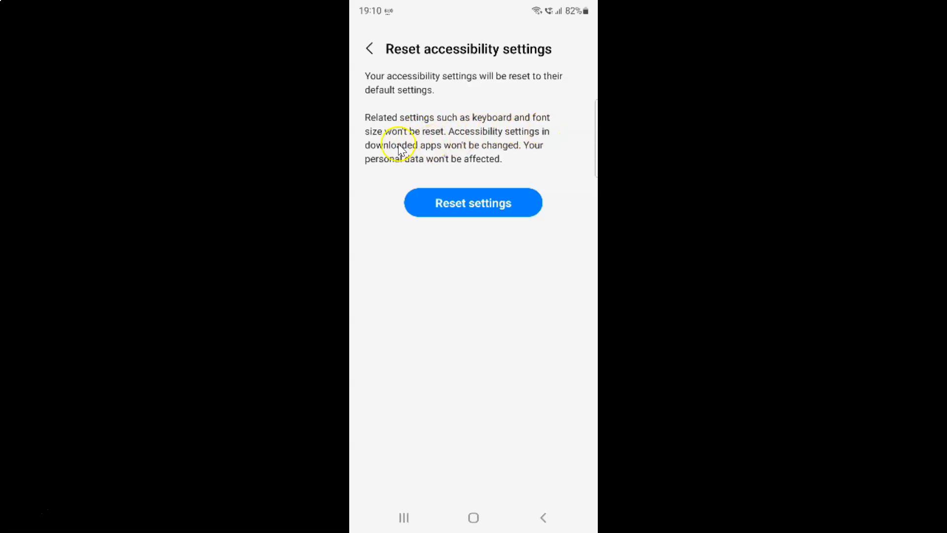
pyautogui.moveTo(507, 148)
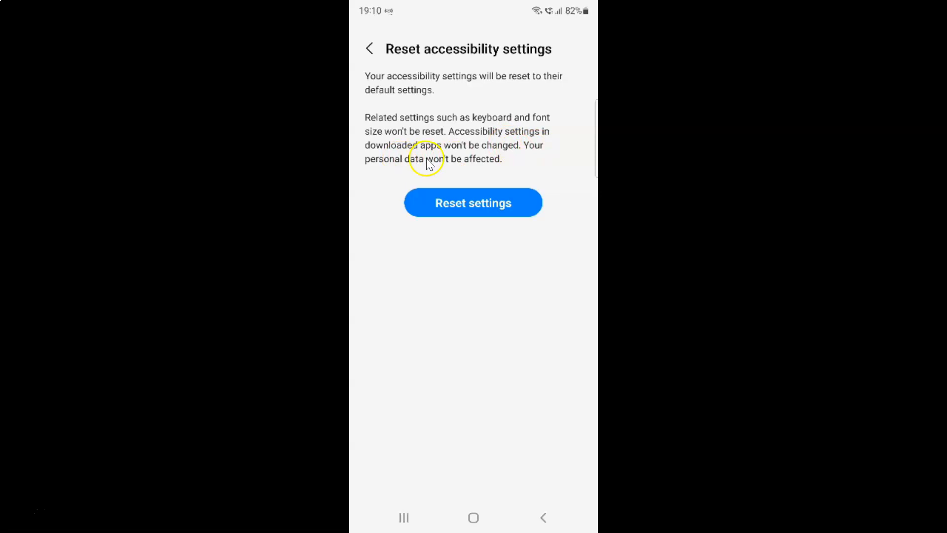
pyautogui.moveTo(480, 107)
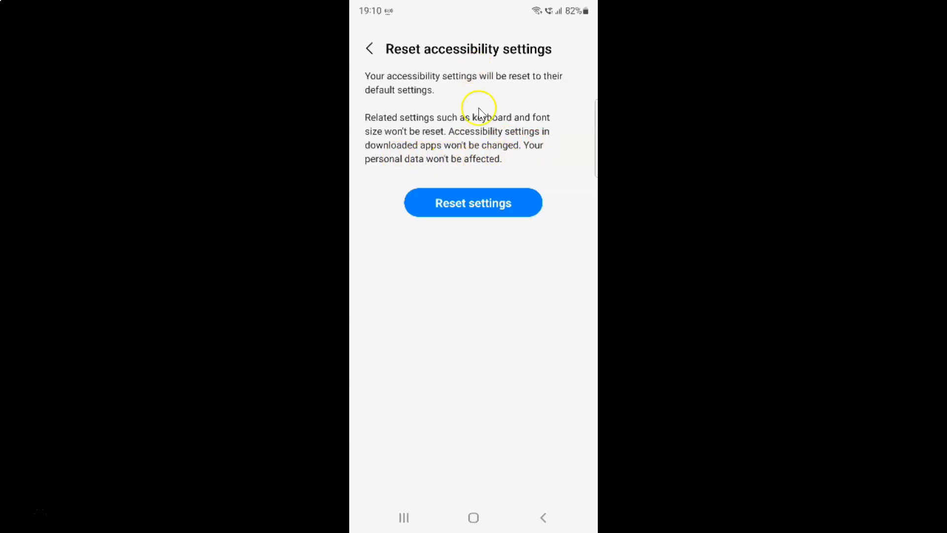
pyautogui.moveTo(519, 113)
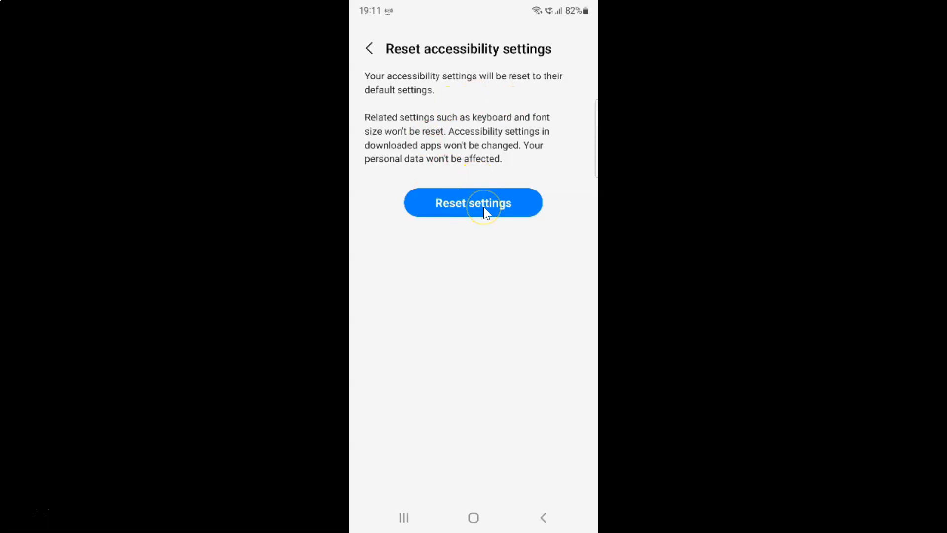
# Proceed via Reset settings to the irreversible-reset confirmation screen
pyautogui.click(473, 204)
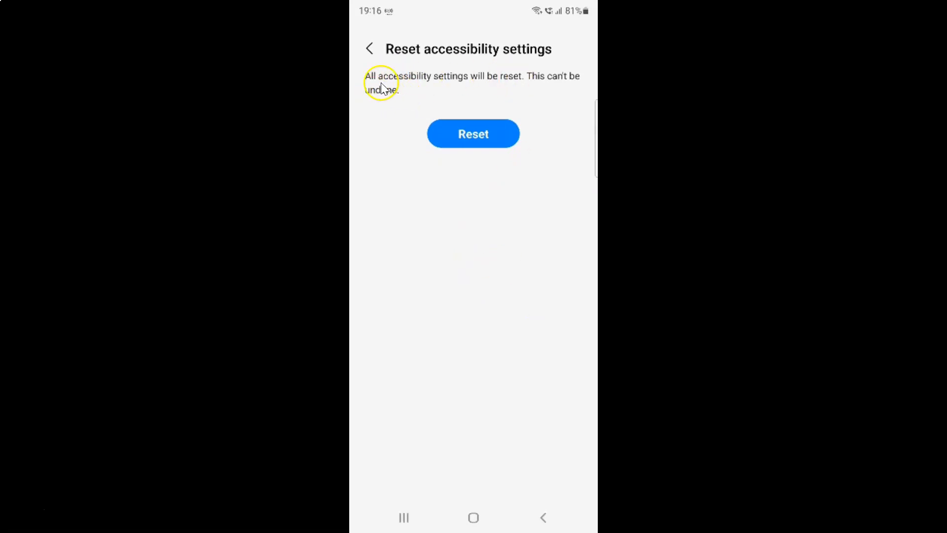
pyautogui.moveTo(529, 85)
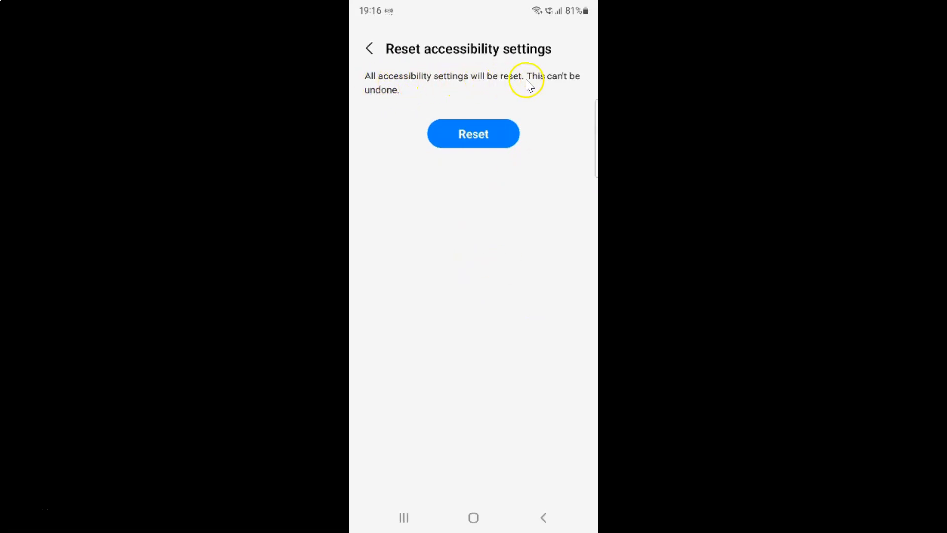
pyautogui.moveTo(396, 99)
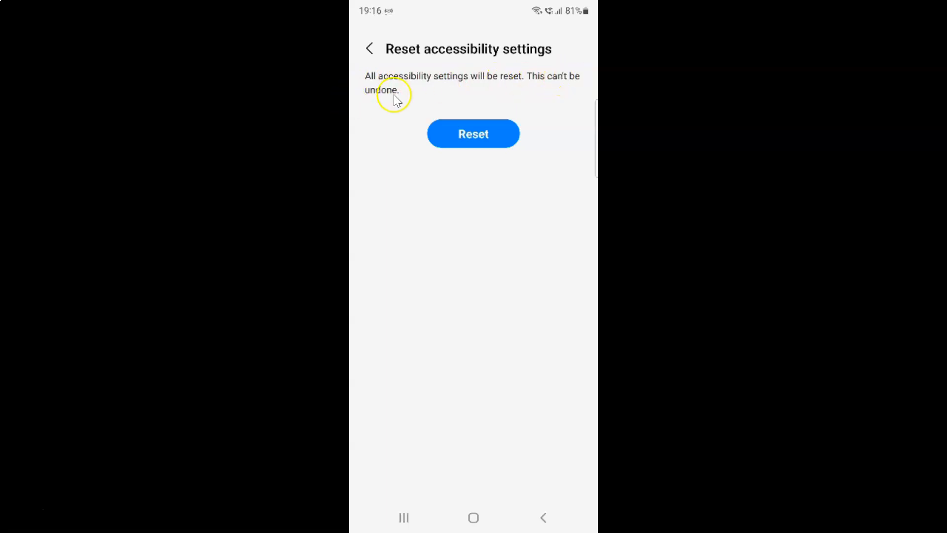
pyautogui.moveTo(482, 87)
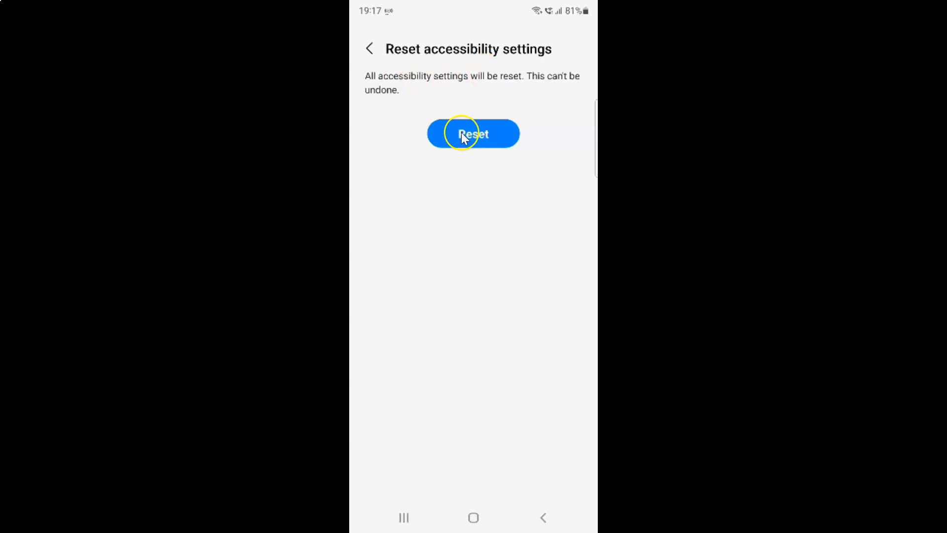
pyautogui.moveTo(434, 81)
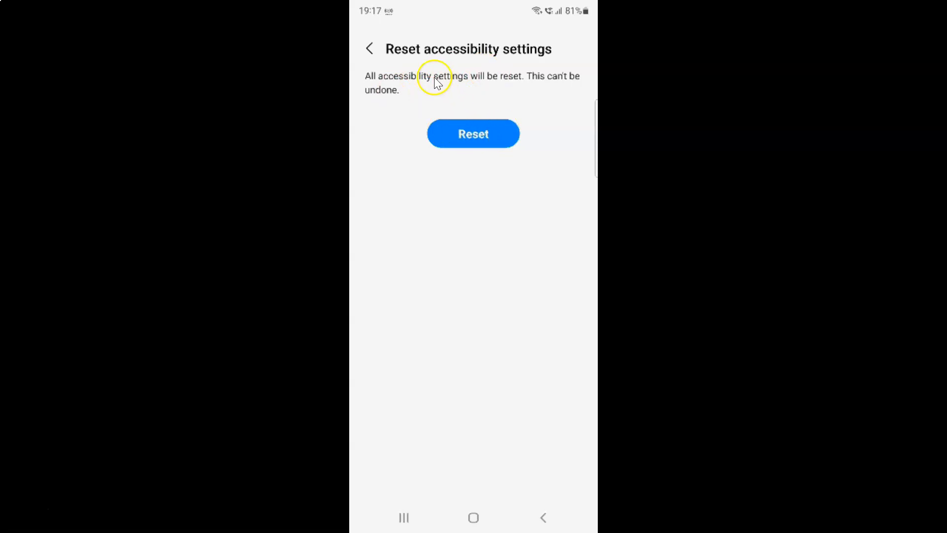
# Confirm the reset so 'Accessibility settings reset.' appears
pyautogui.click(474, 134)
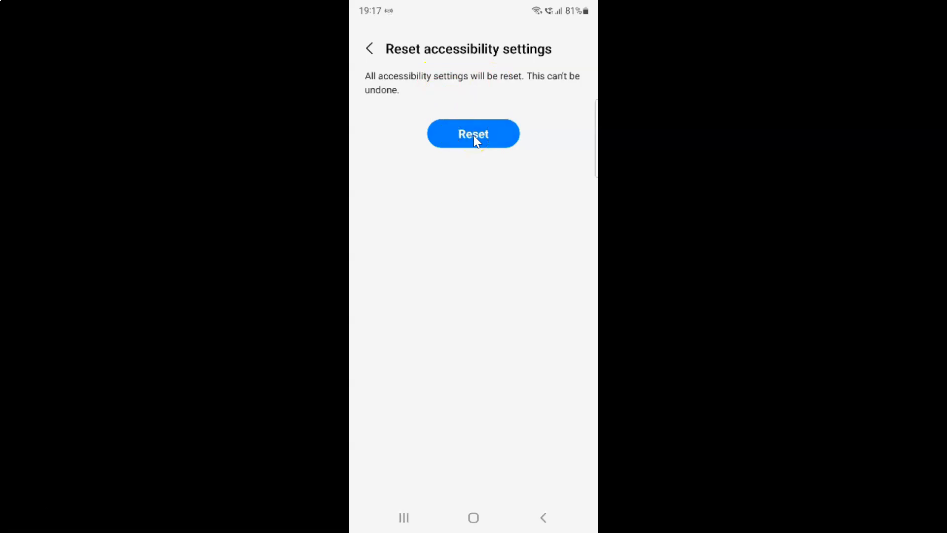
pyautogui.click(473, 134)
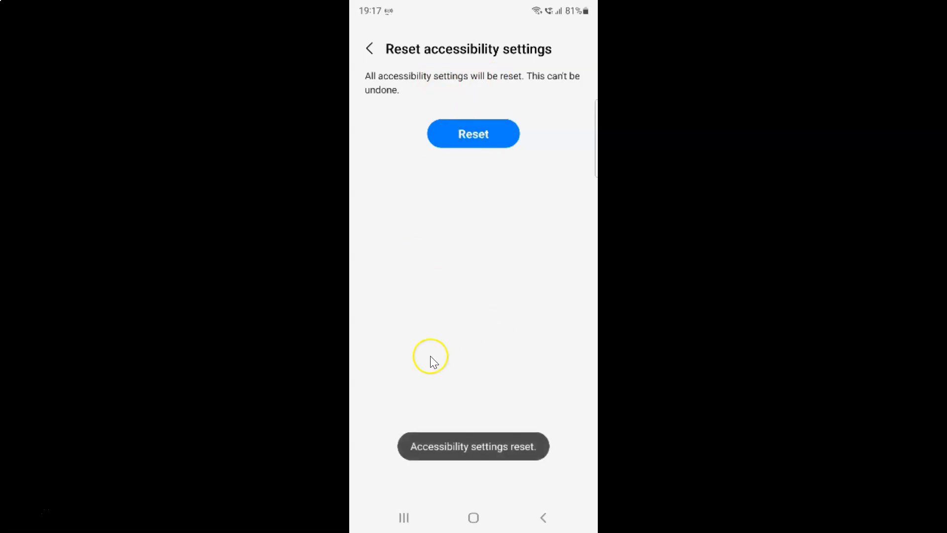